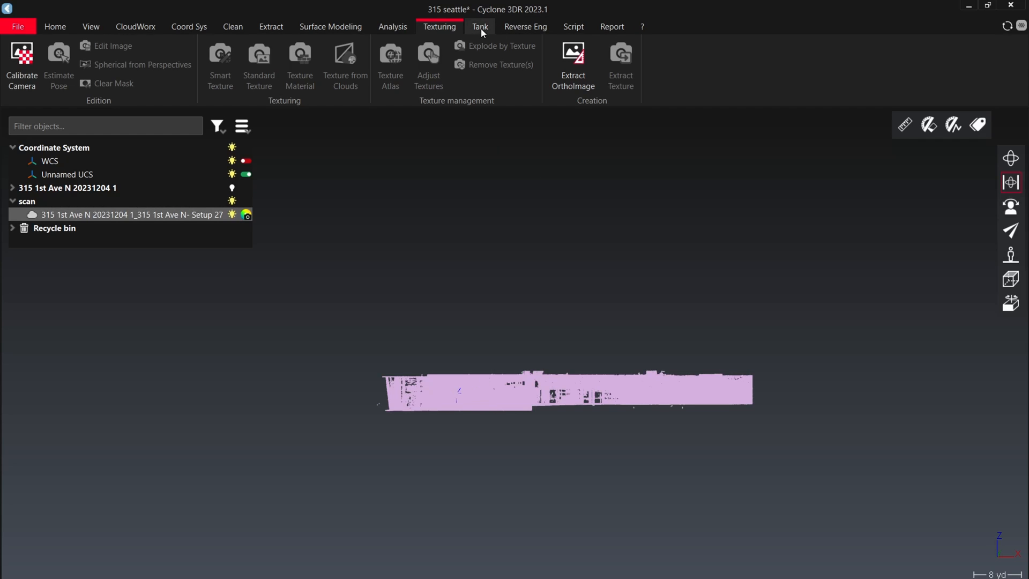
mouse_move(392, 27)
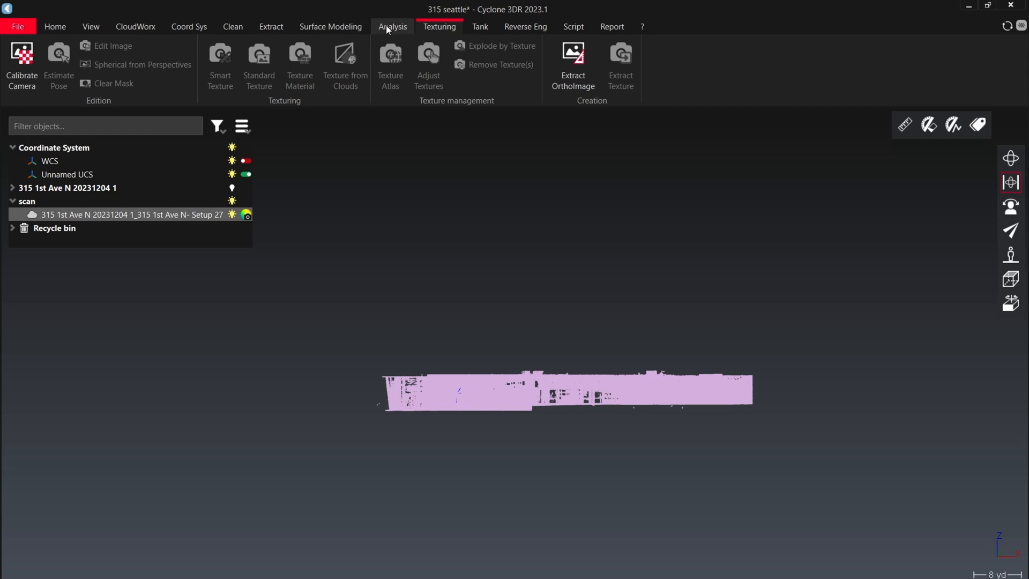
- Show the Extract ribbon tools for the Setup 27 scan cloud
left_click(270, 26)
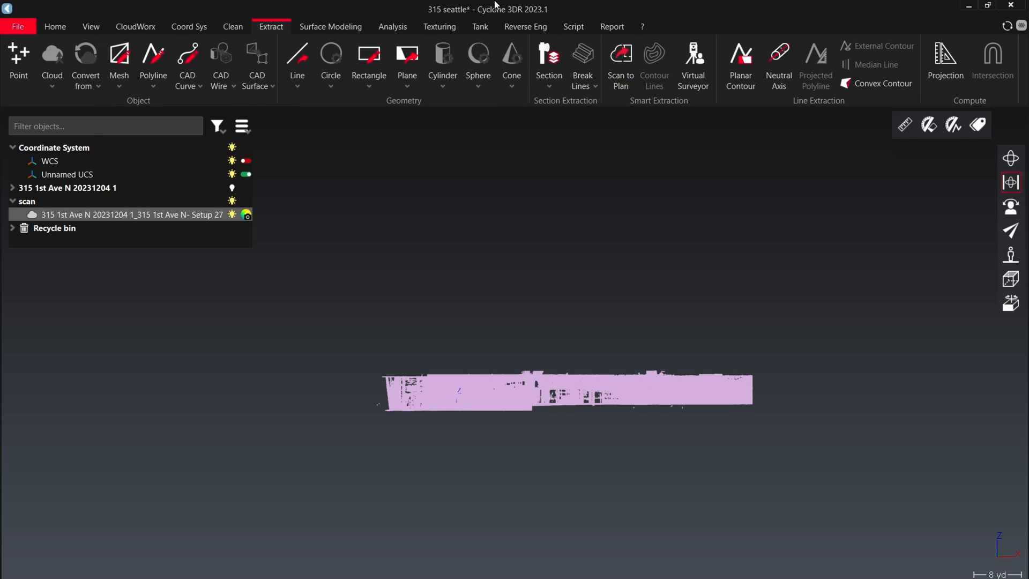
mouse_move(677, 17)
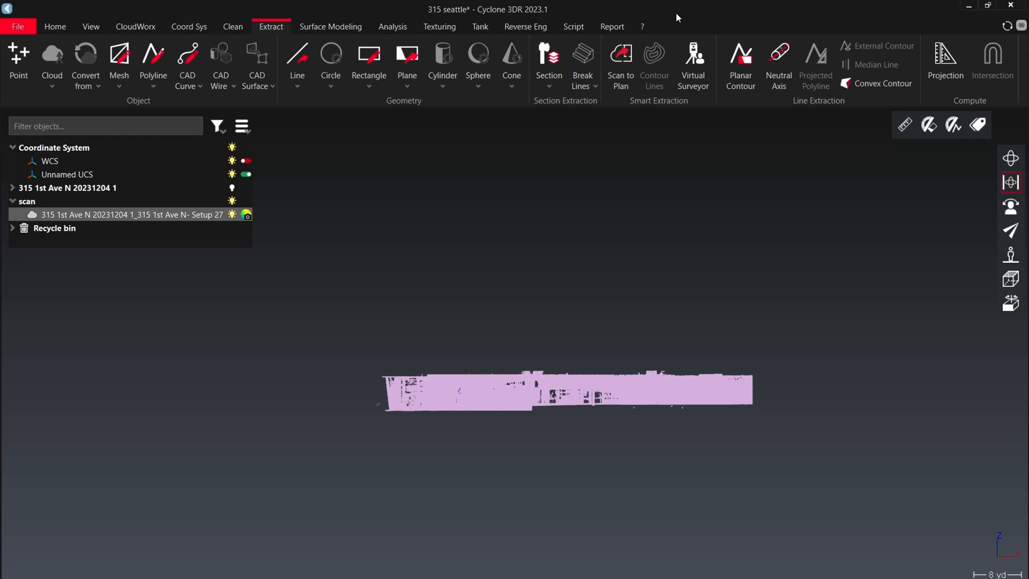
- Create a 20 cm Z-axis quick slice (Slice_Z) and advance to plan extraction
left_click(549, 59)
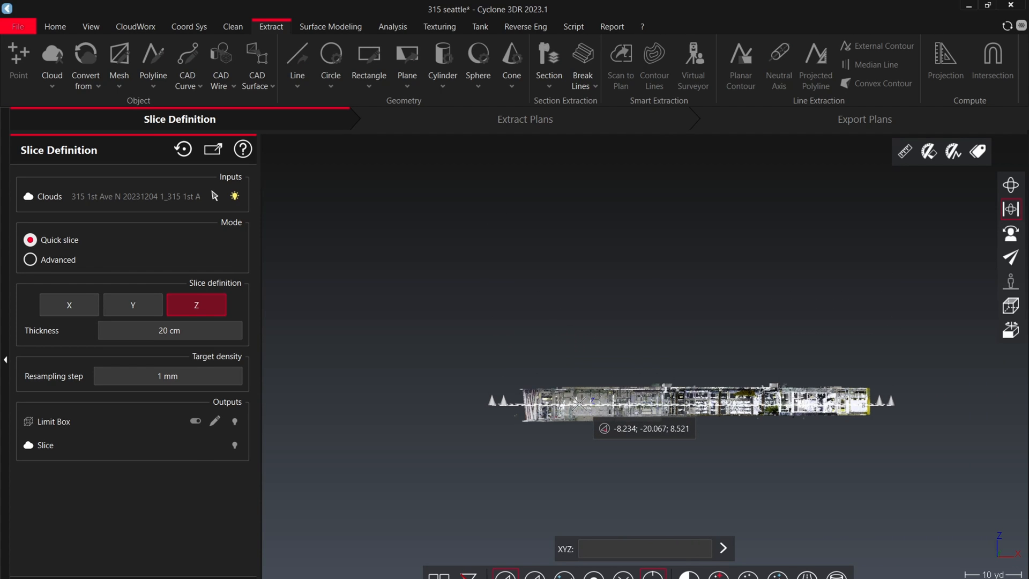
left_click(183, 148)
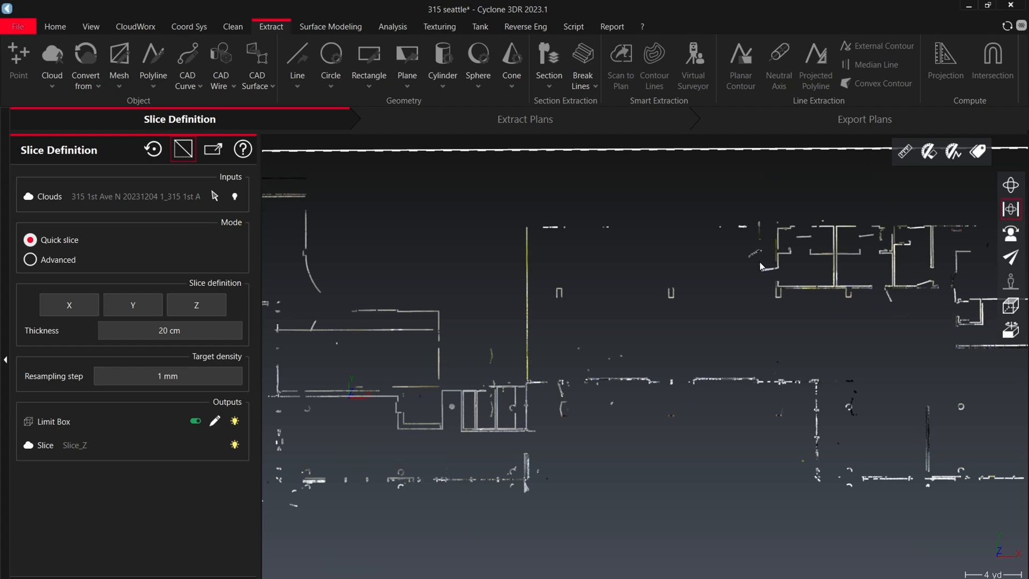
mouse_move(489, 523)
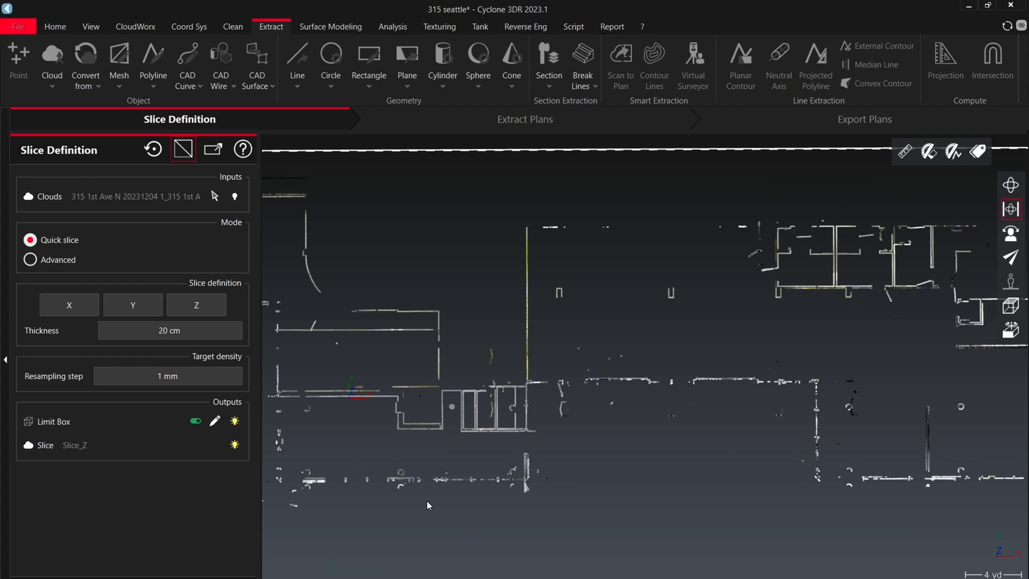
mouse_move(495, 489)
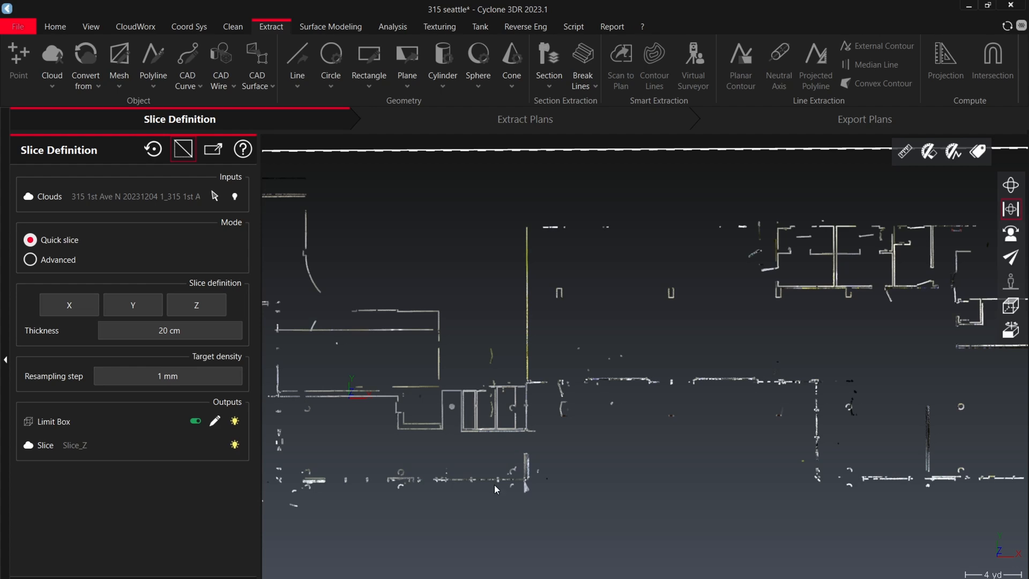
left_click(524, 119)
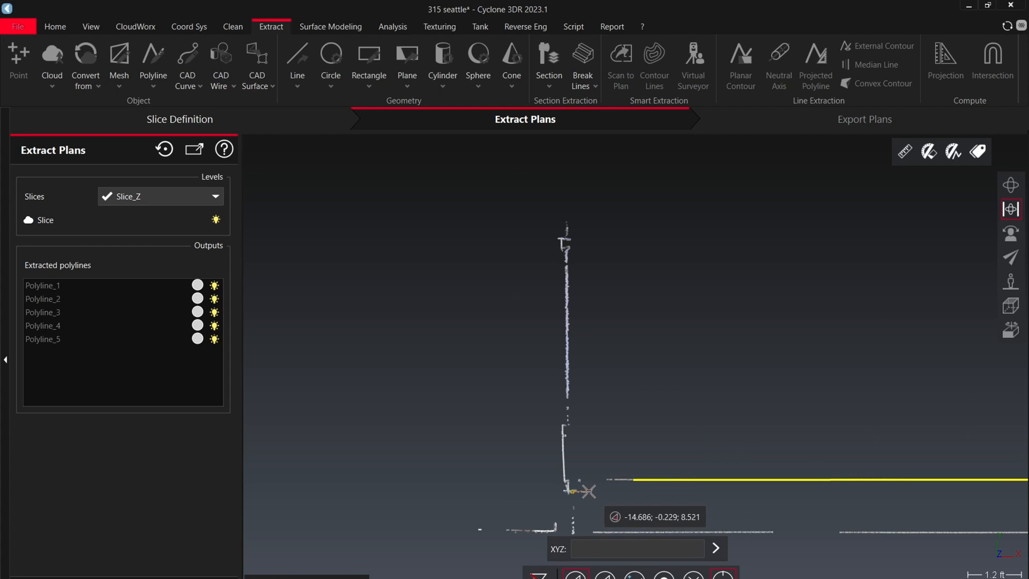
- Extract more wall polylines from Slice_Z, reaching Polyline_32
left_click(561, 424)
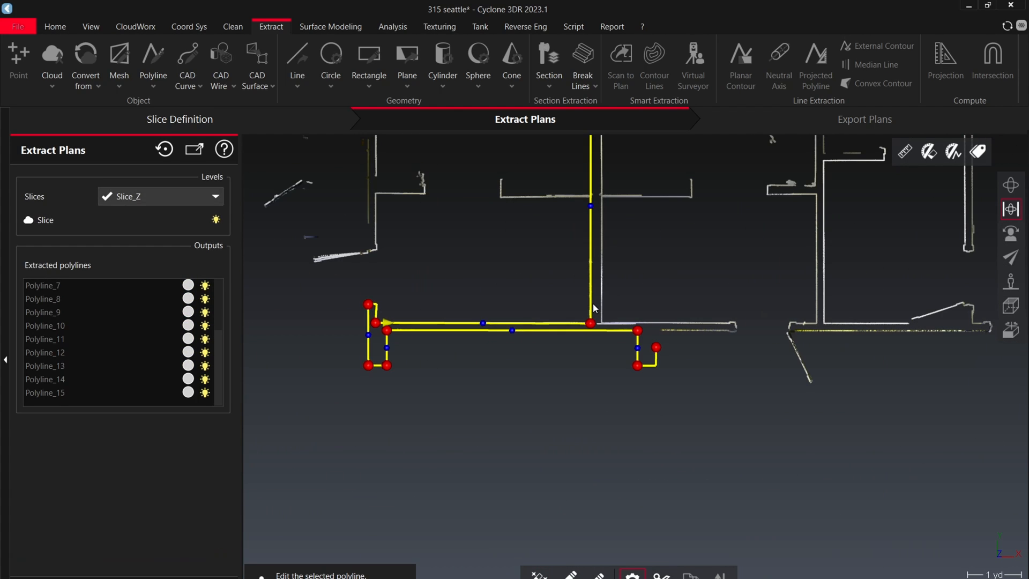
scroll("down", 3)
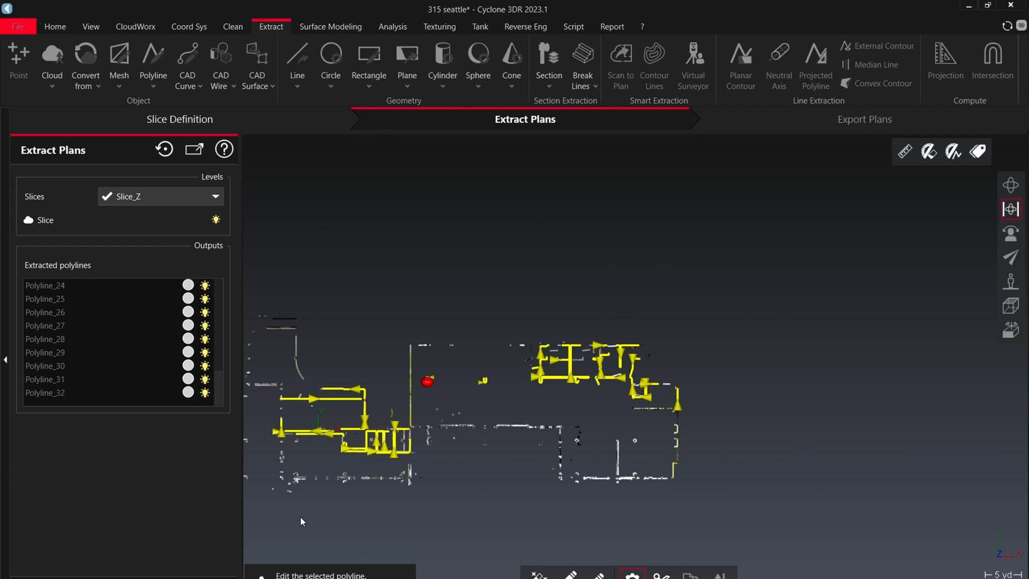
- Advance Scan to Plan to the Export Plans step
left_click(863, 119)
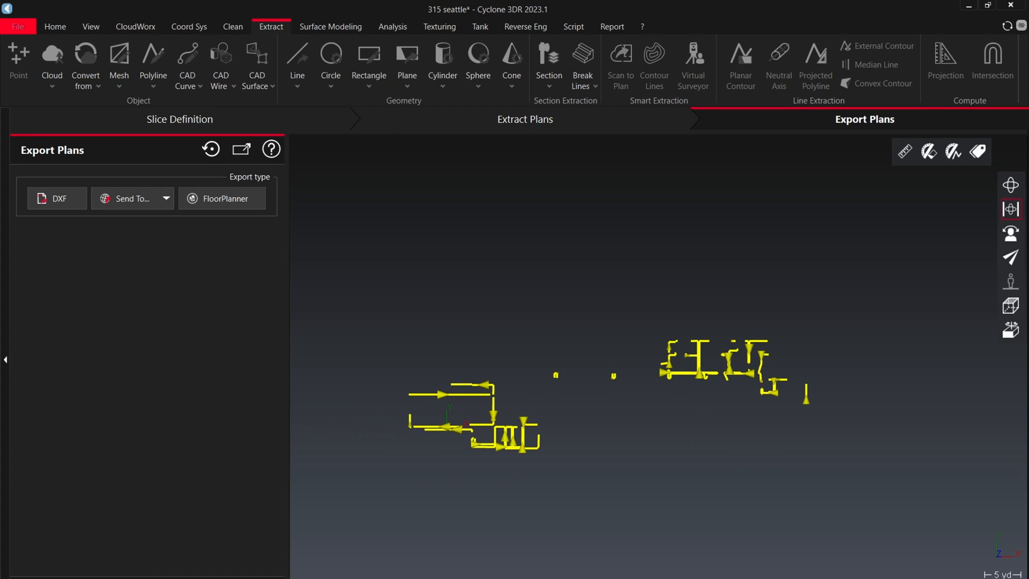
mouse_move(304, 538)
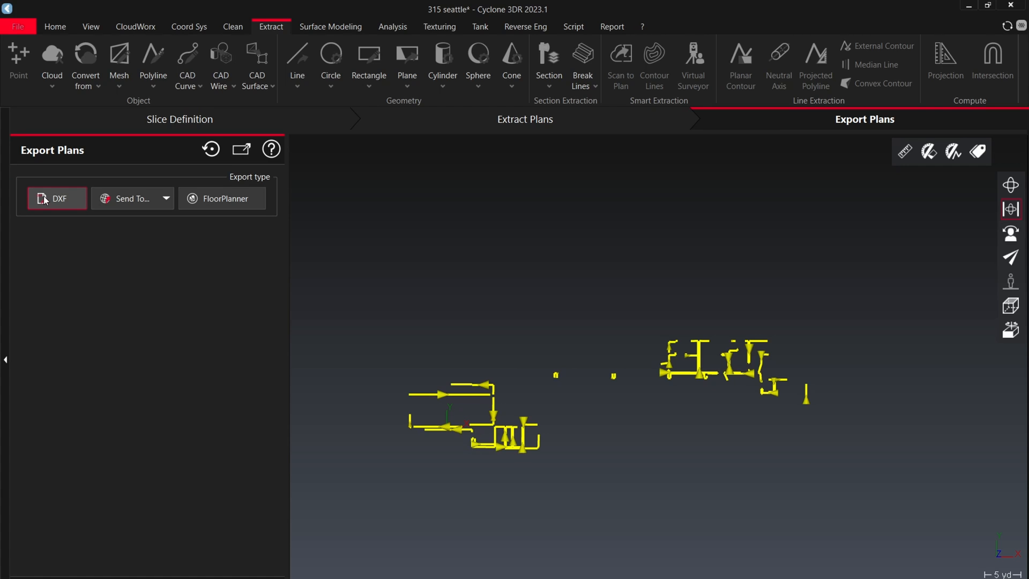
- Export the polylines to the desktop as DXF 'scan to plan demo'
left_click(57, 199)
type("scan to plan demo")
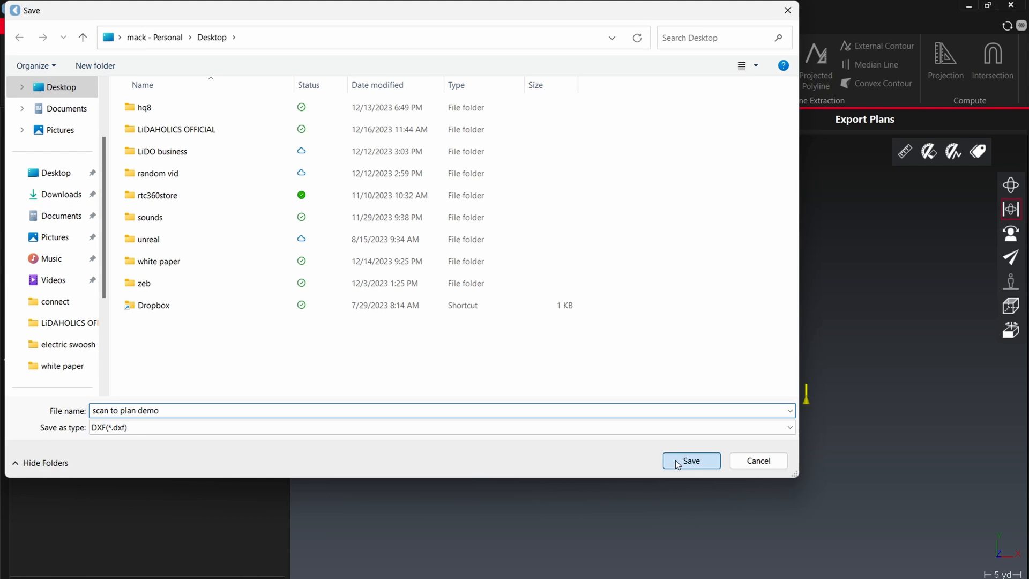
left_click(690, 460)
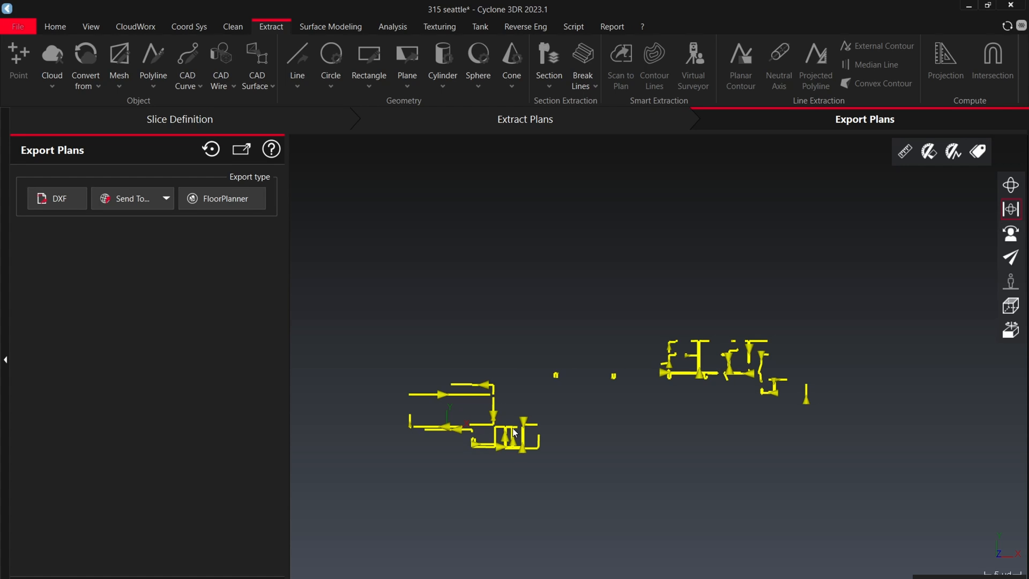